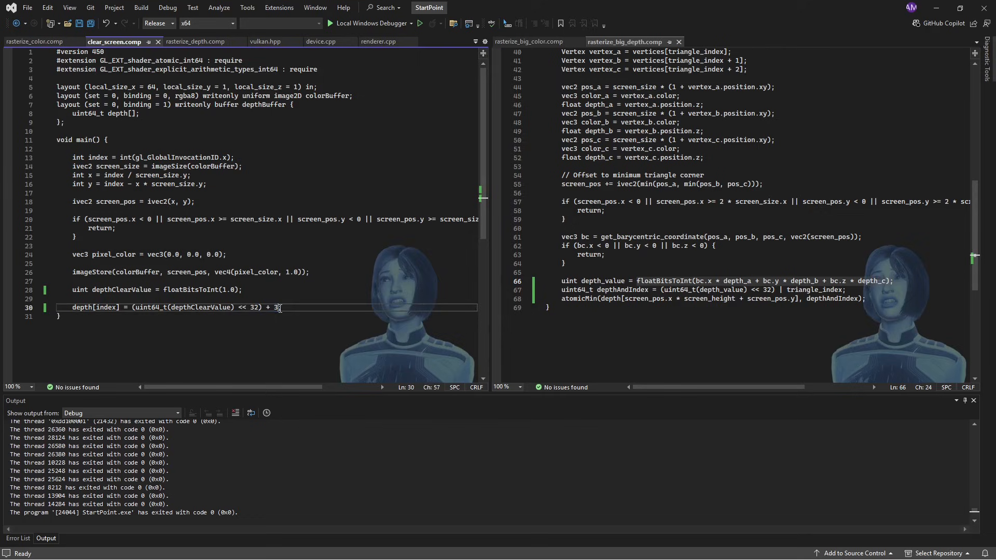
Step: Change the cleared depth entry's trailing value from 3 to 1 and save clear_screen.comp
text(1)
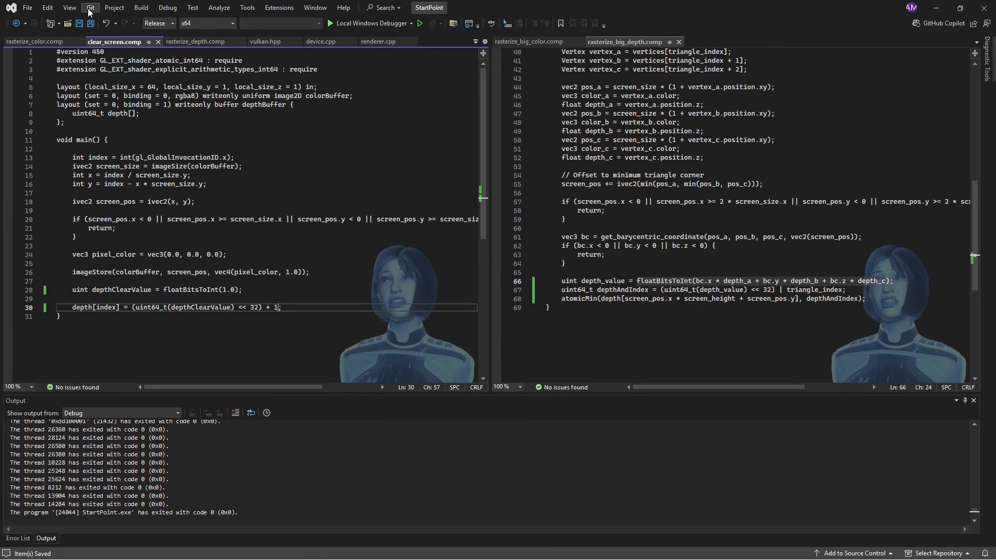
click(167, 8)
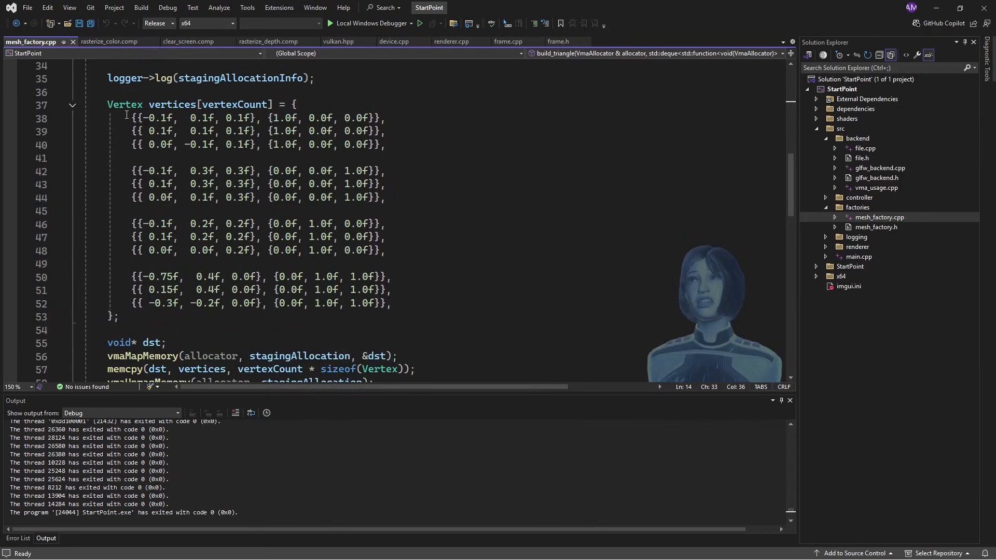
drag(131, 117, 384, 250)
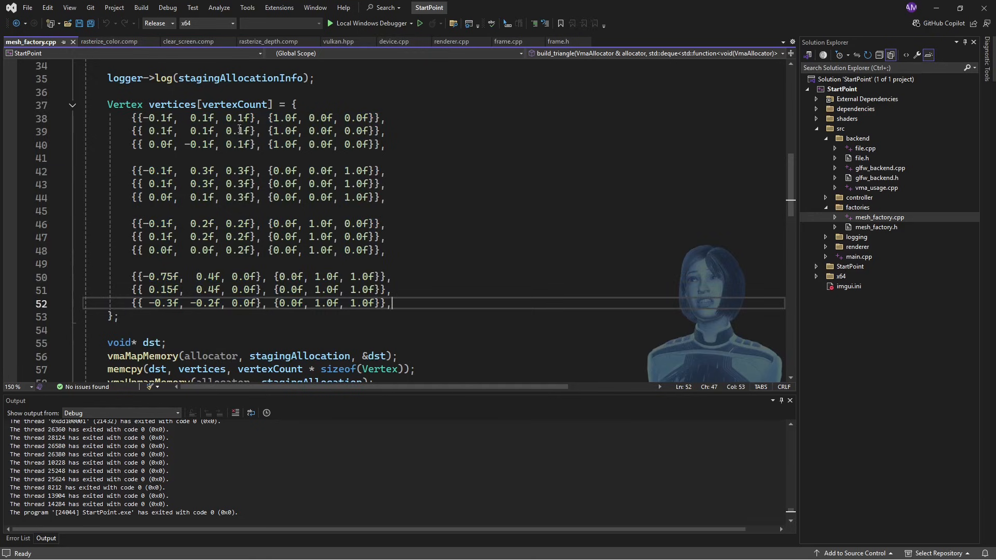
mouse_move(251, 306)
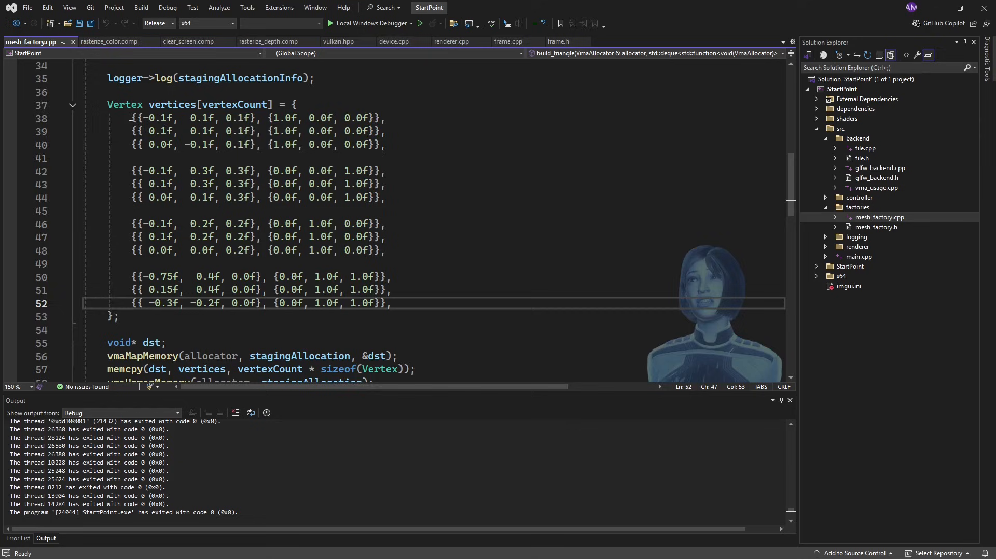
drag(131, 118, 391, 250)
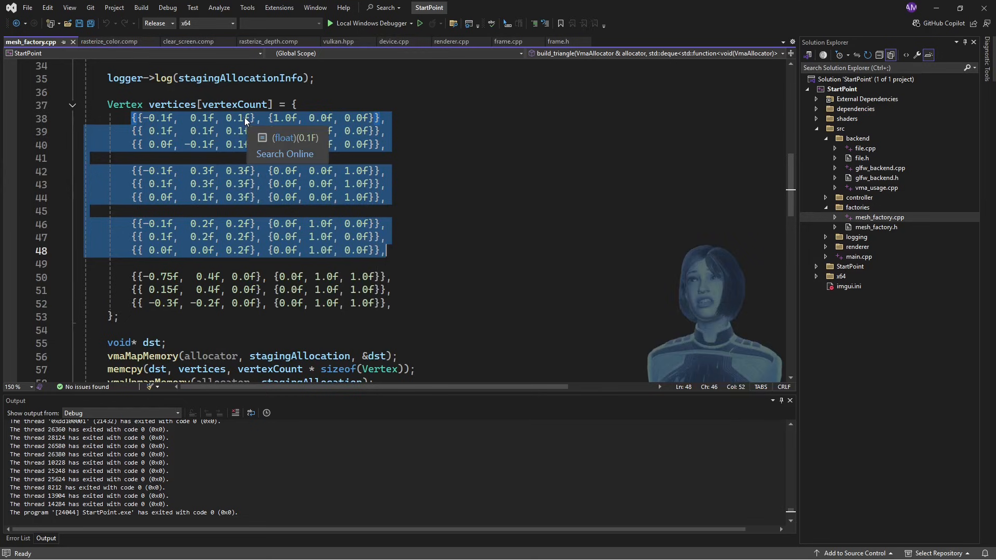
mouse_move(296, 192)
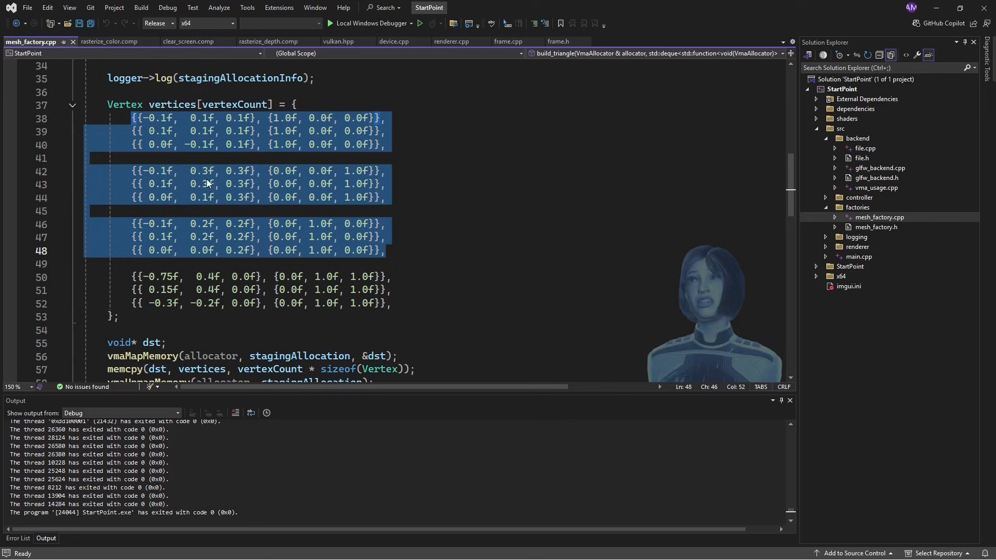
mouse_move(260, 144)
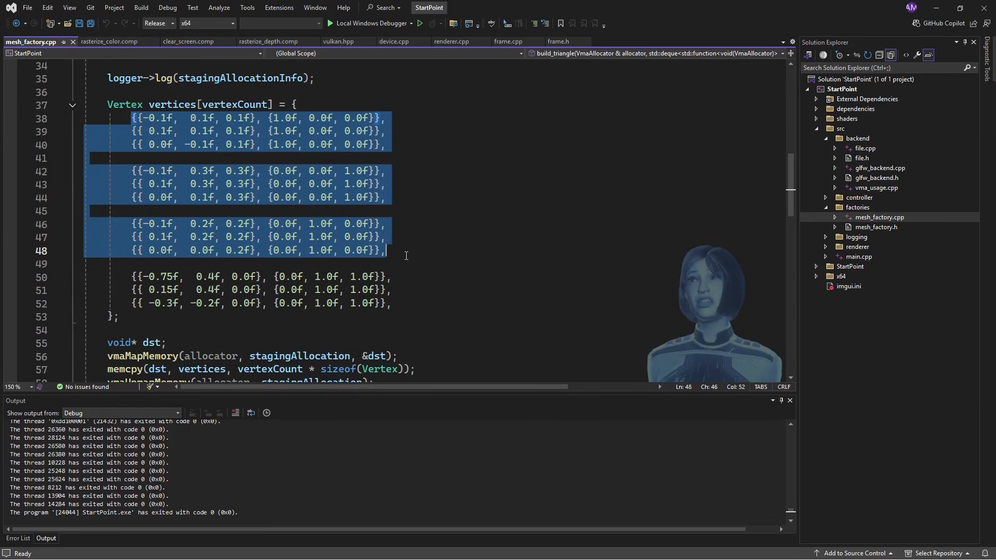
mouse_move(268, 182)
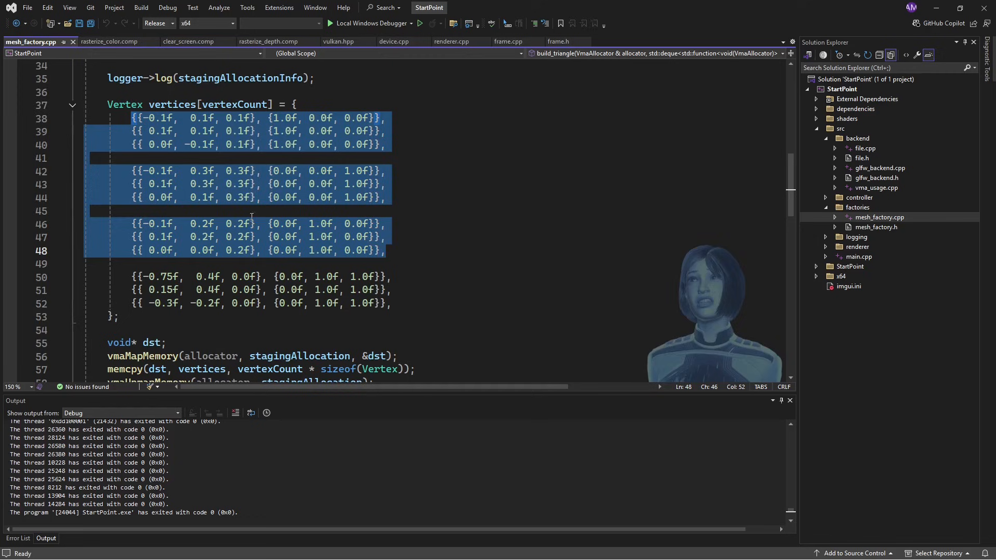
mouse_move(226, 142)
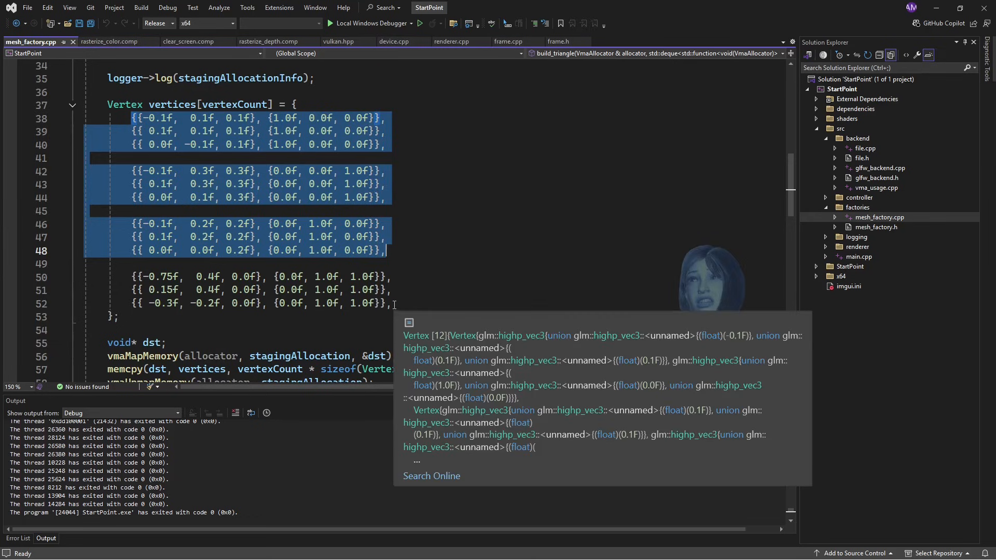
click(406, 302)
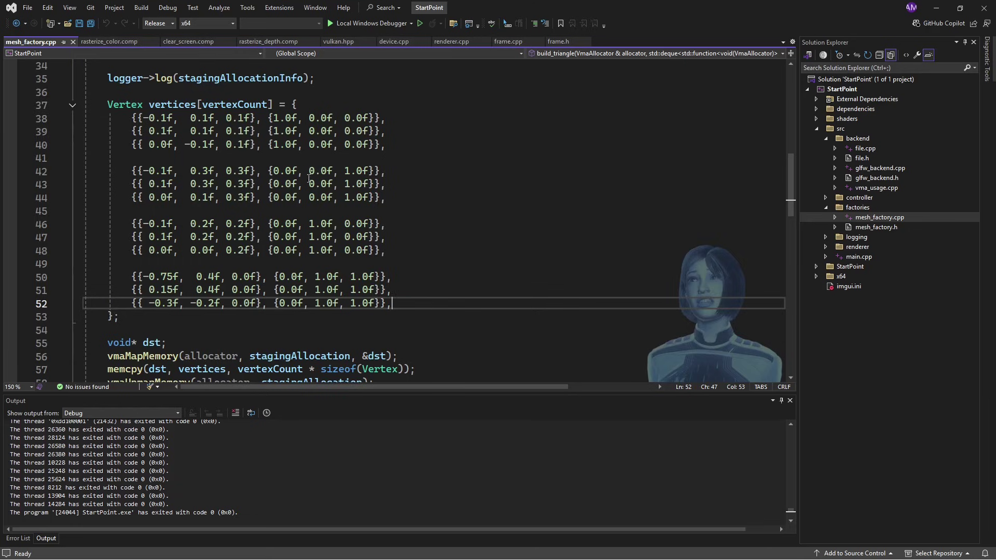
mouse_move(454, 282)
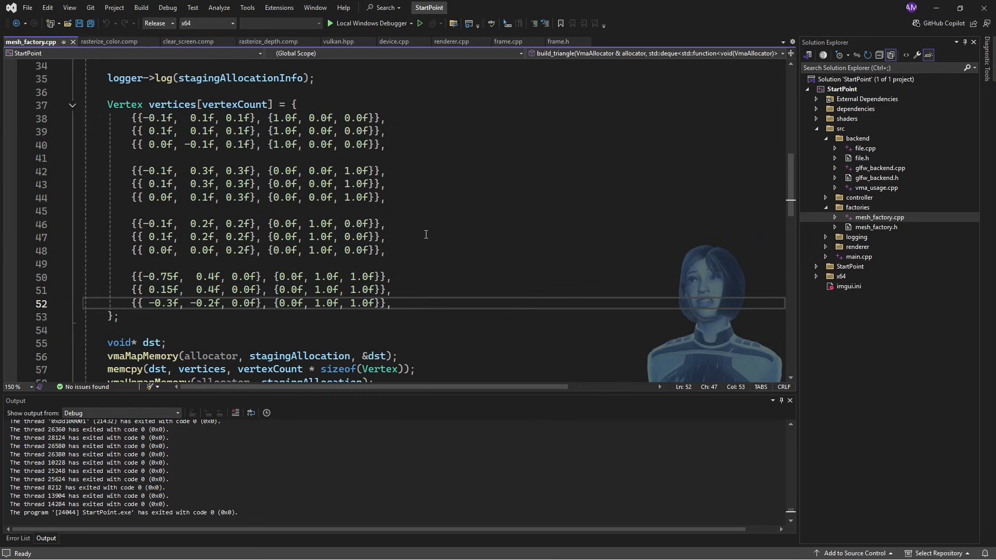
mouse_move(422, 230)
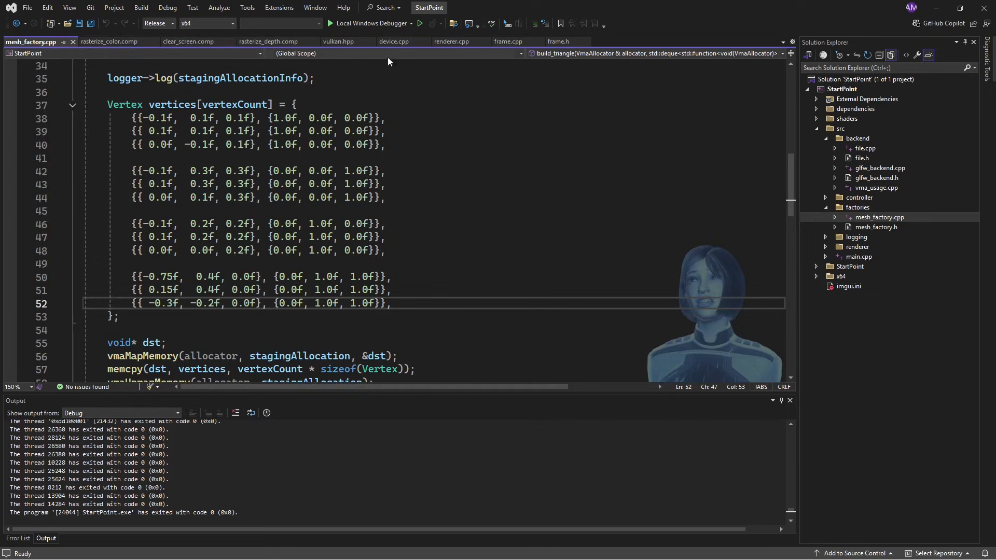
Step: Return to the clear_screen.comp shader from the mesh factory code
click(188, 42)
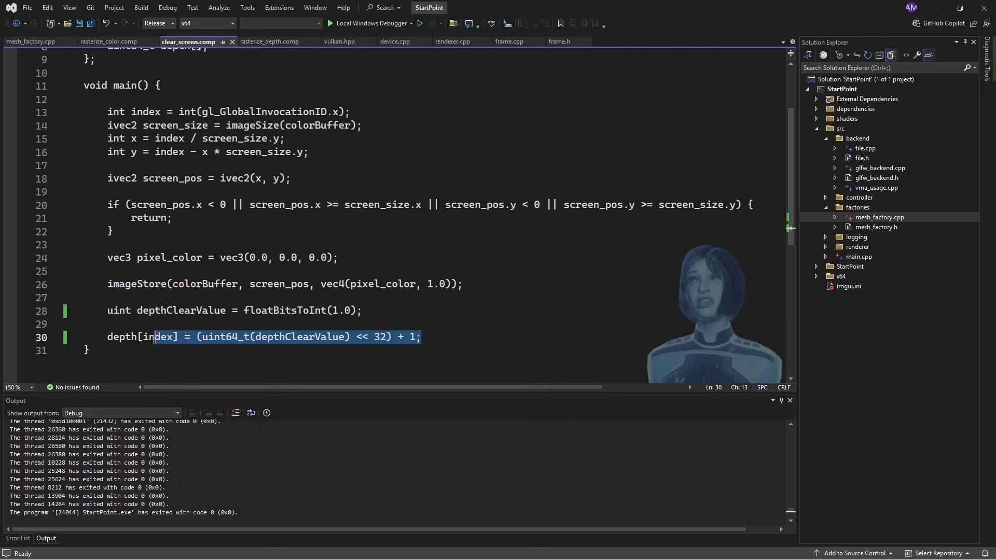
double_click(285, 311)
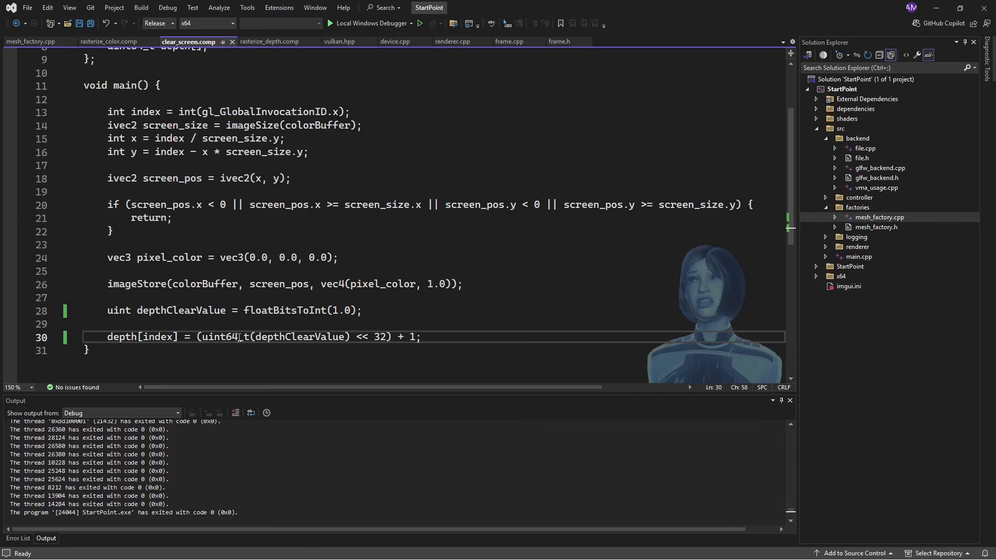
mouse_move(509, 320)
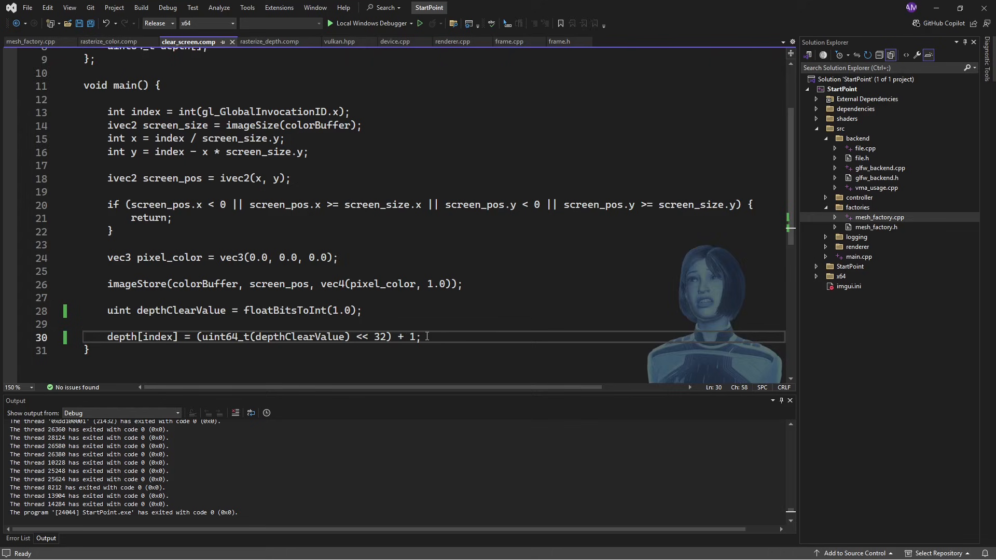
mouse_move(473, 337)
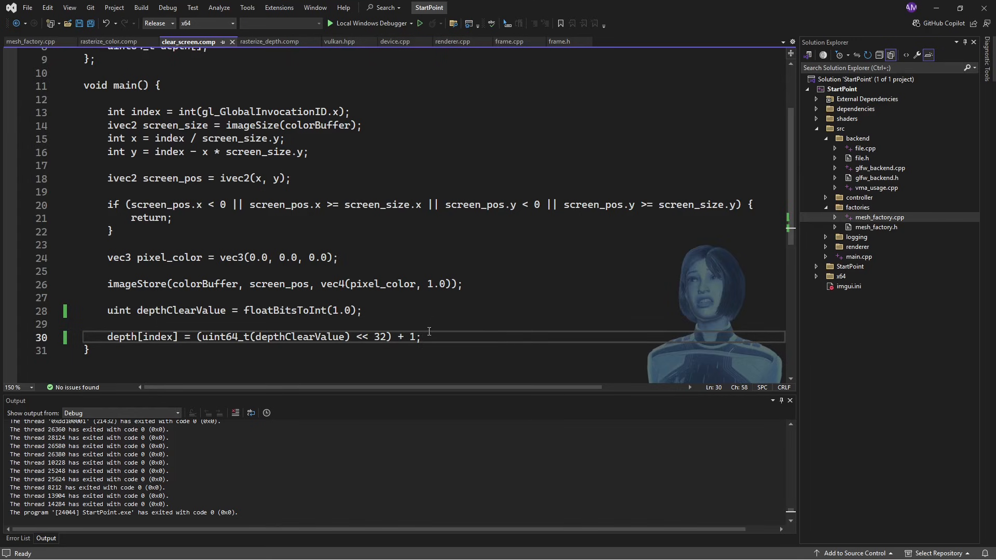
mouse_move(408, 368)
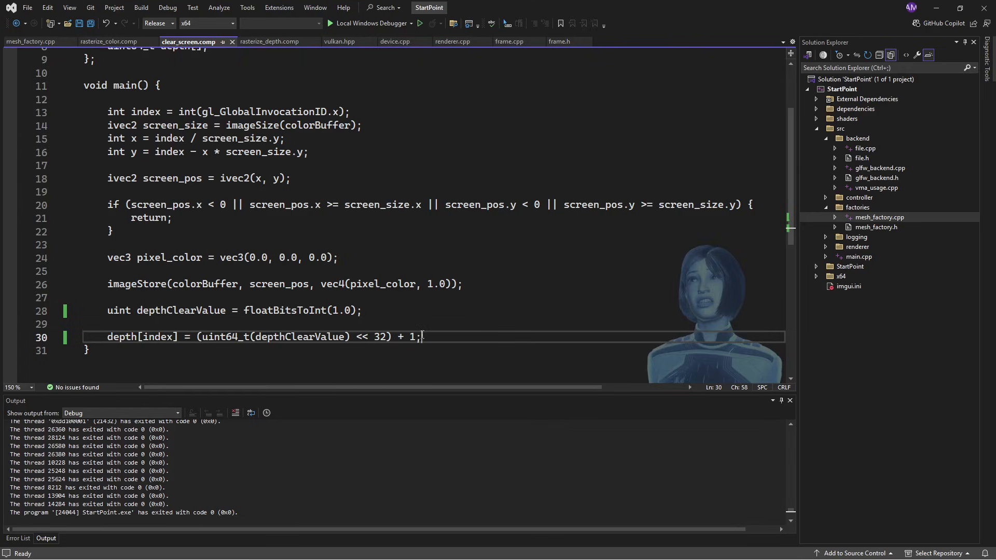
click(269, 42)
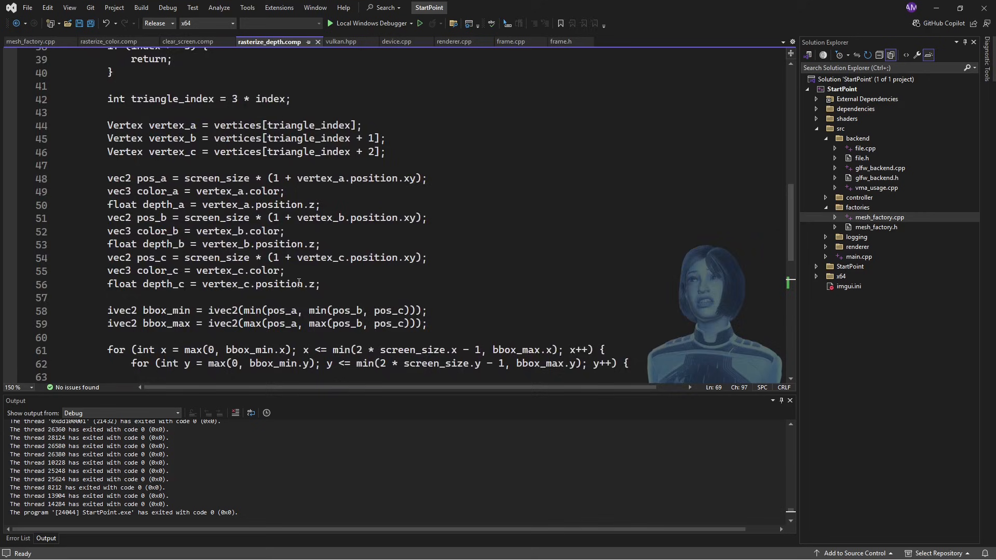
scroll(down, 3)
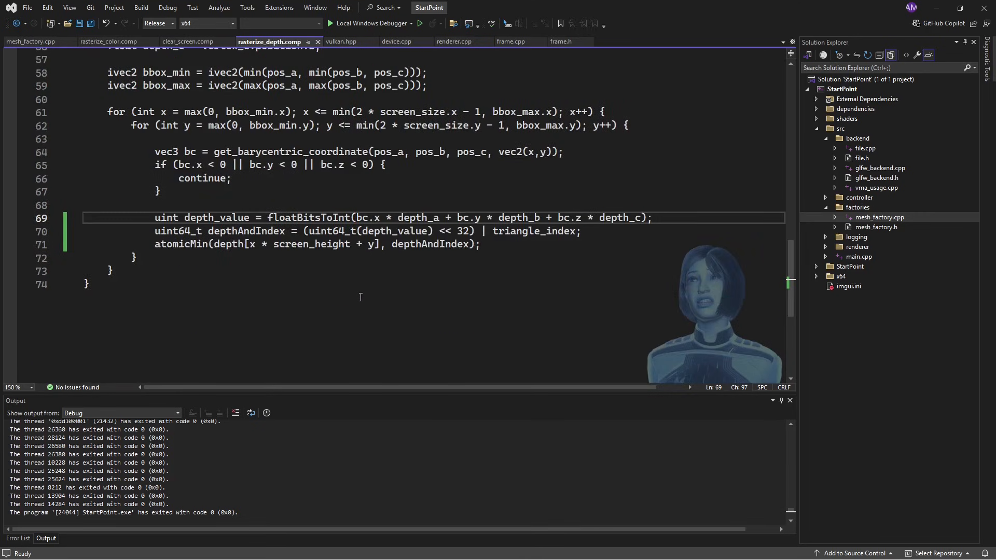
mouse_move(365, 297)
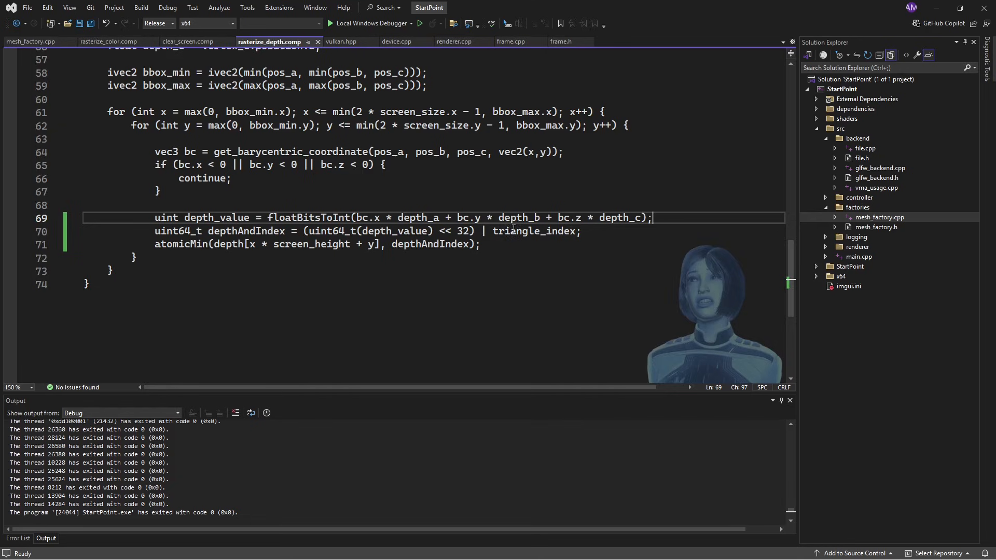
double_click(535, 231)
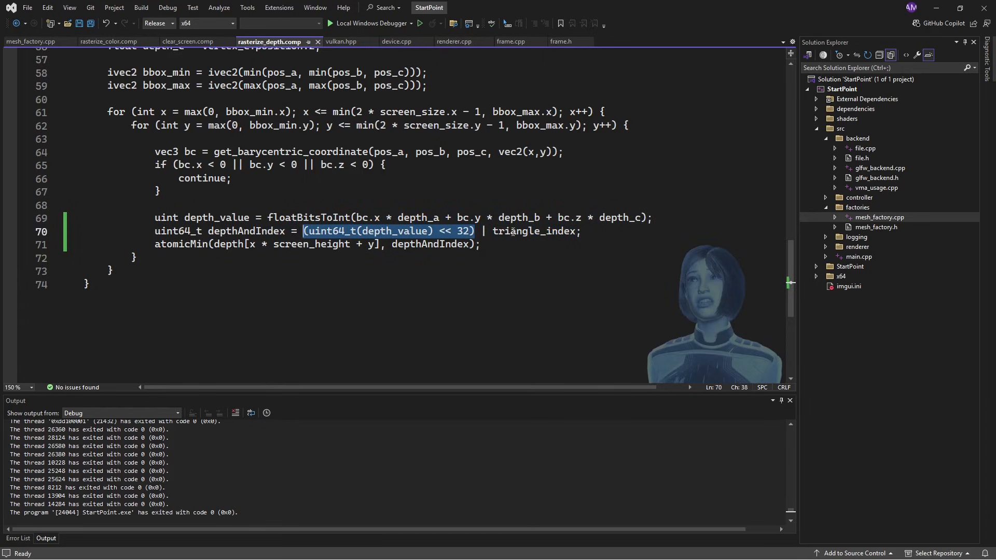
double_click(534, 232)
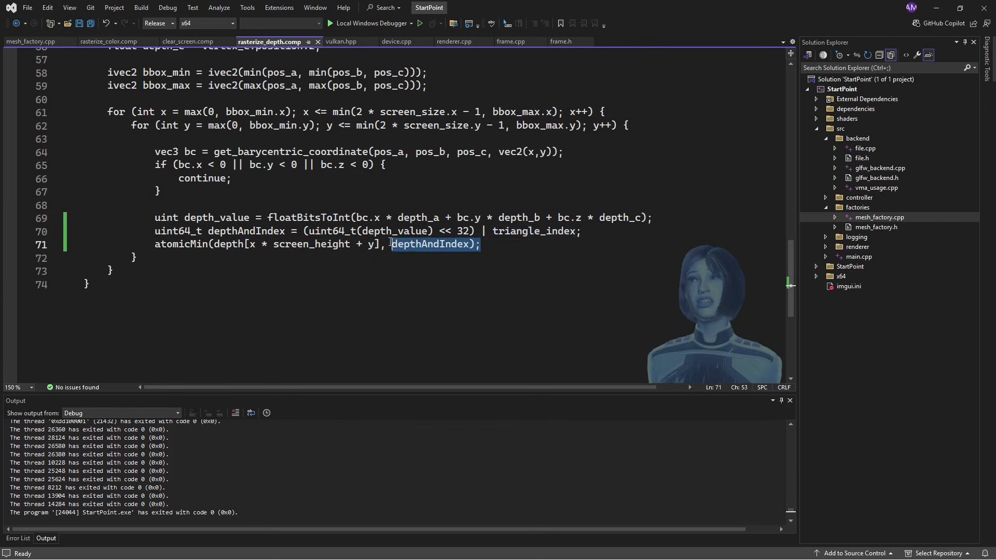
triple_click(234, 244)
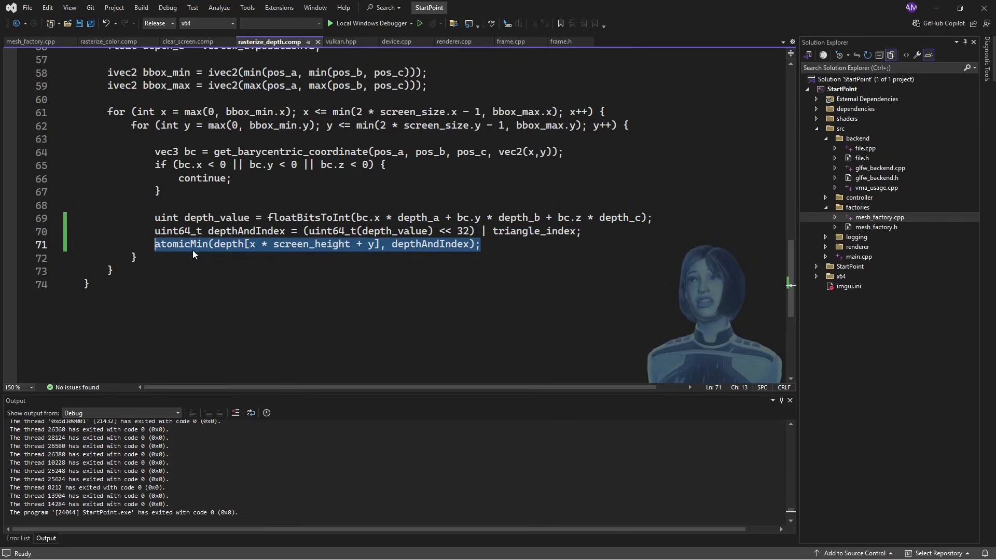
click(482, 244)
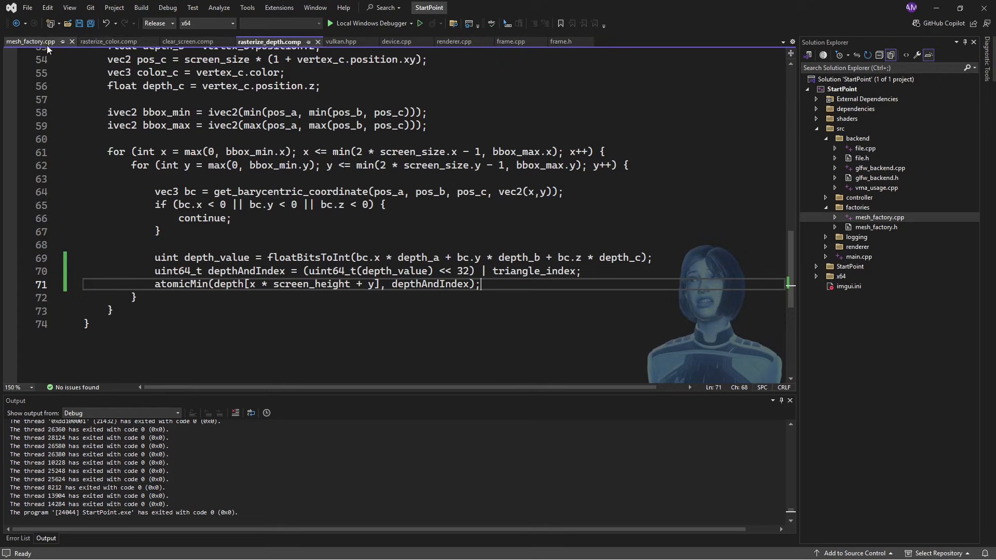
mouse_move(187, 42)
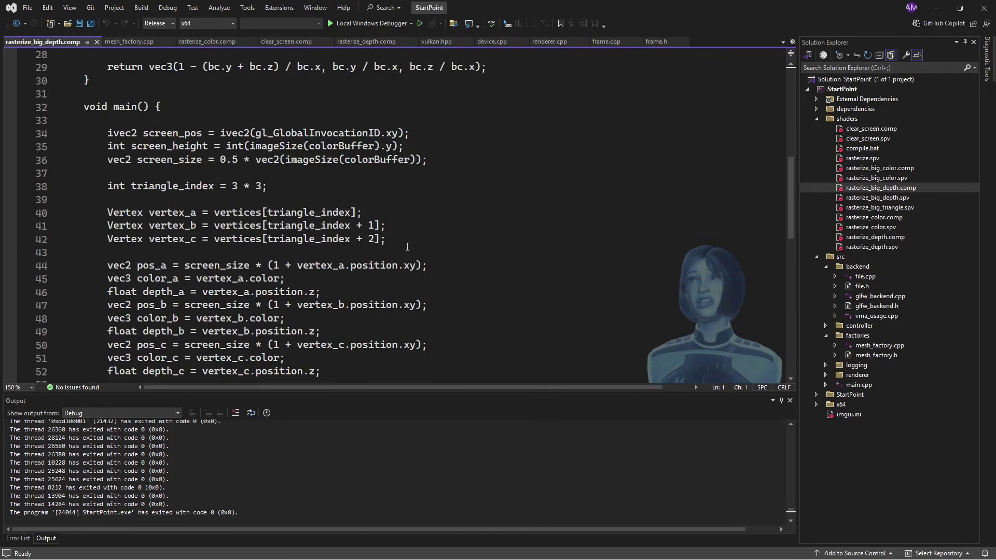
Step: Scroll rasterize_big_depth.comp down to its atomic minimum depth write in main
scroll(down, 3)
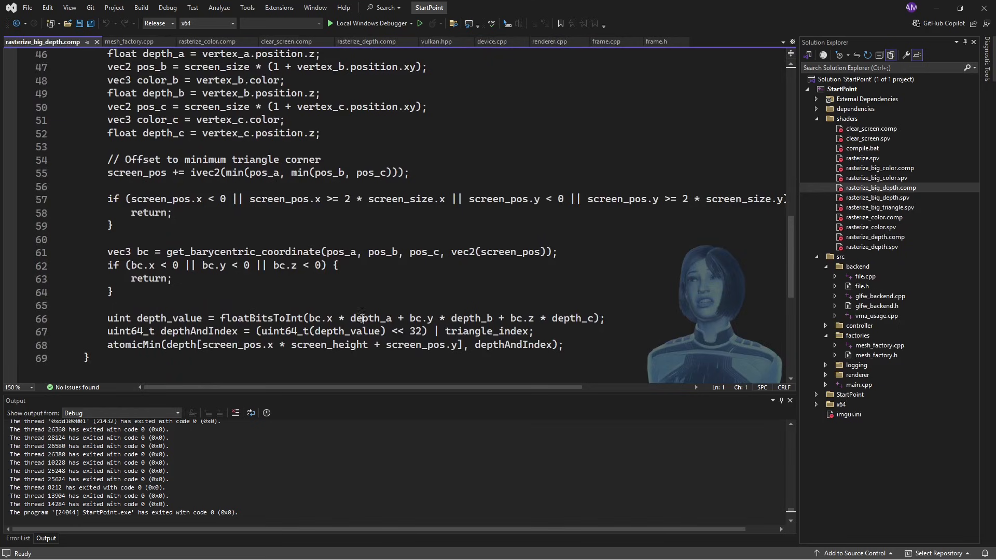
mouse_move(593, 331)
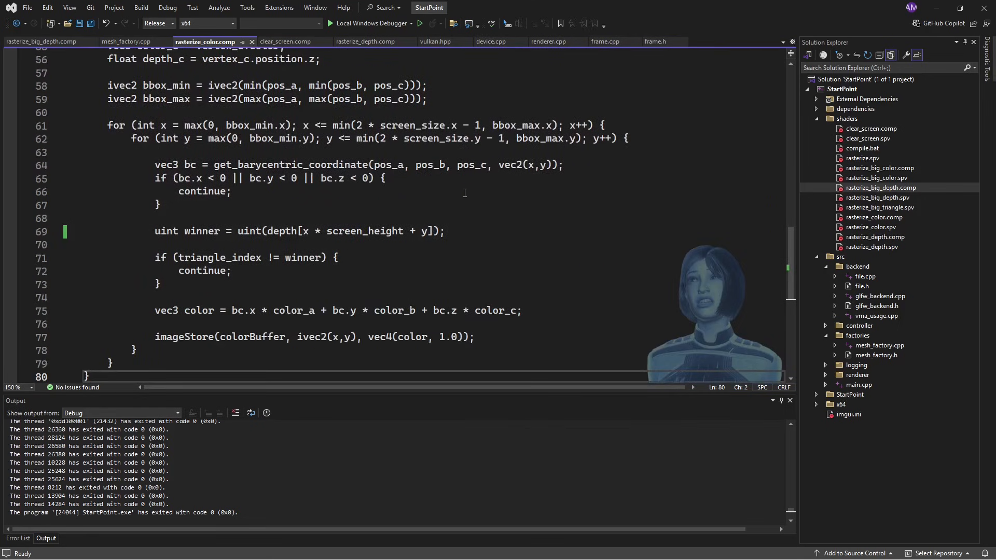
mouse_move(434, 201)
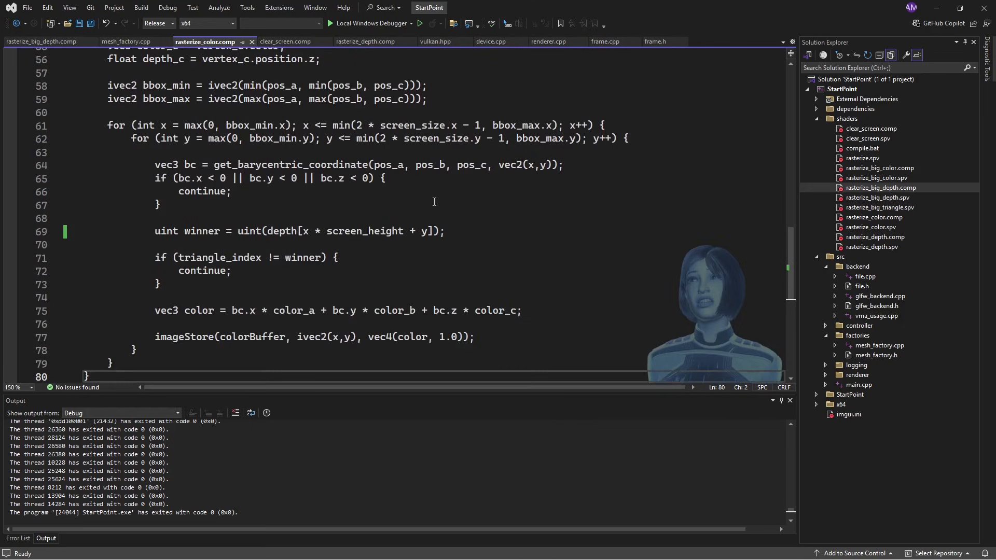
Step: Scroll rasterize_color.comp to line 69 and highlight the uint(depth[...]) winner lookup
scroll(down, 3)
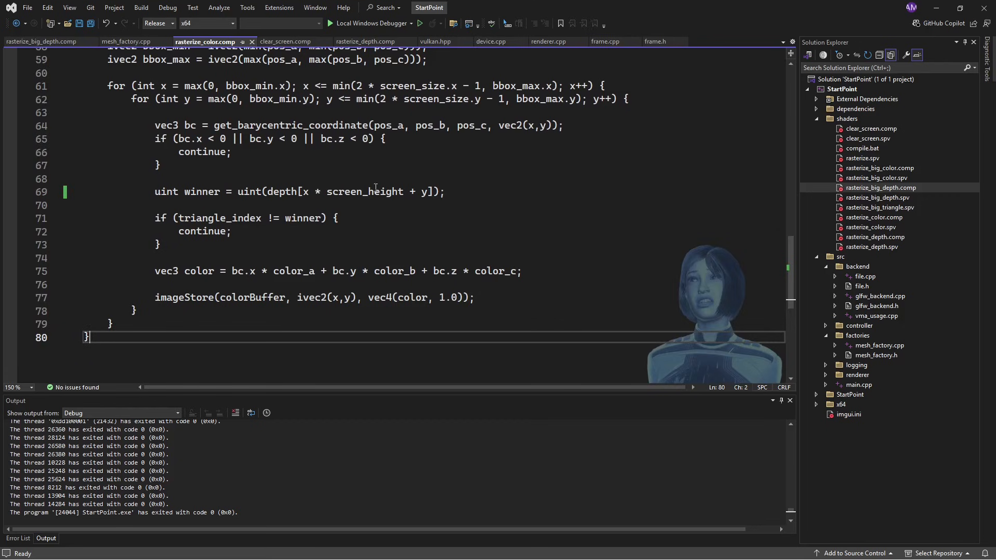
drag(239, 190, 445, 191)
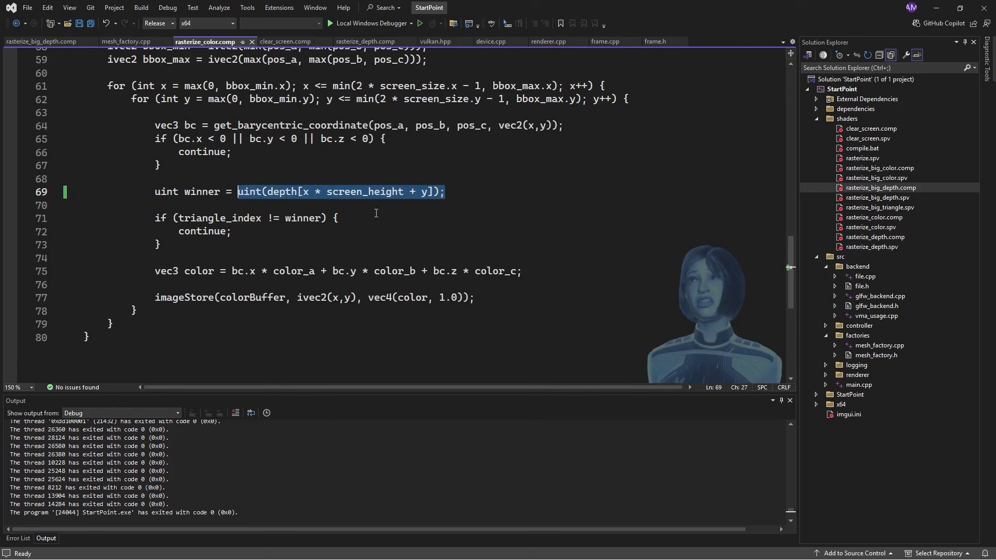
mouse_move(444, 227)
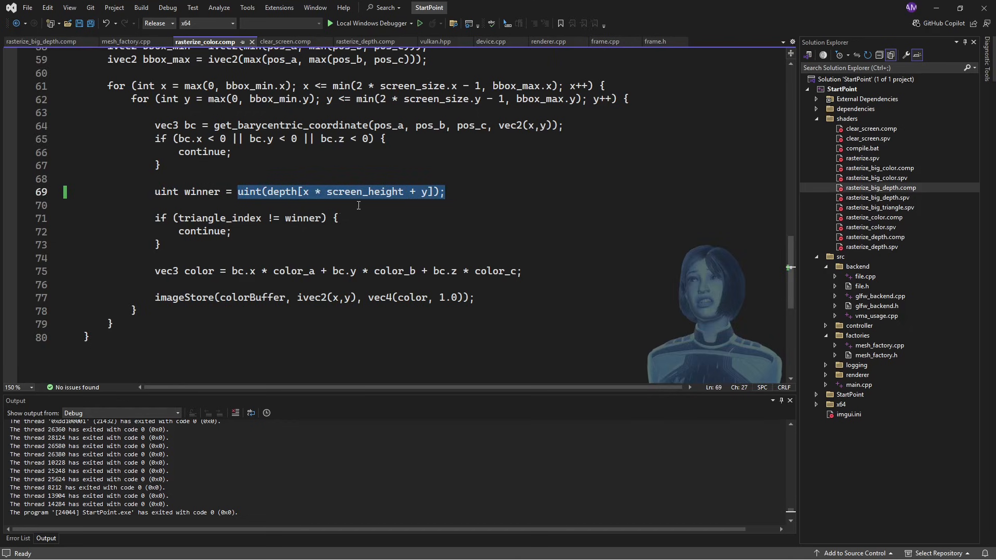
mouse_move(277, 209)
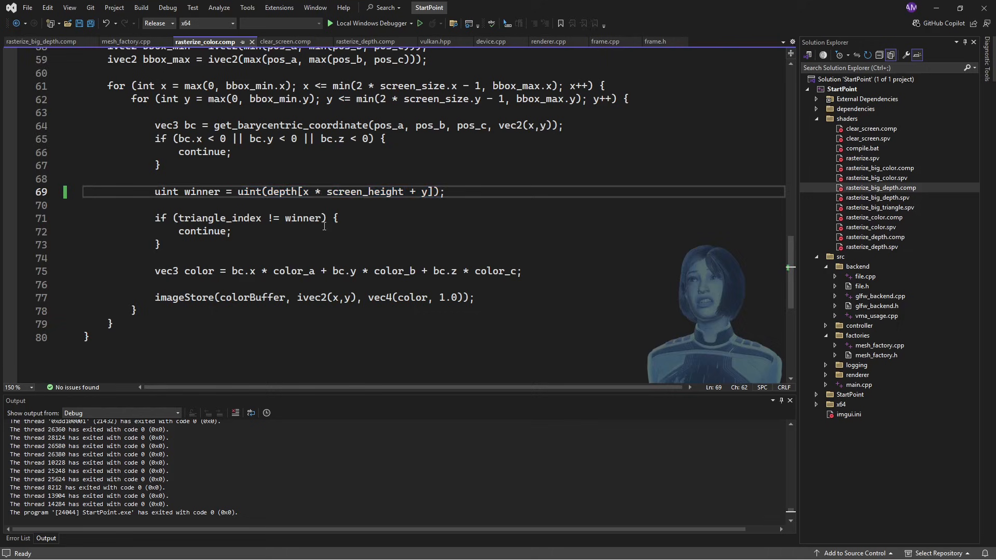
mouse_move(367, 225)
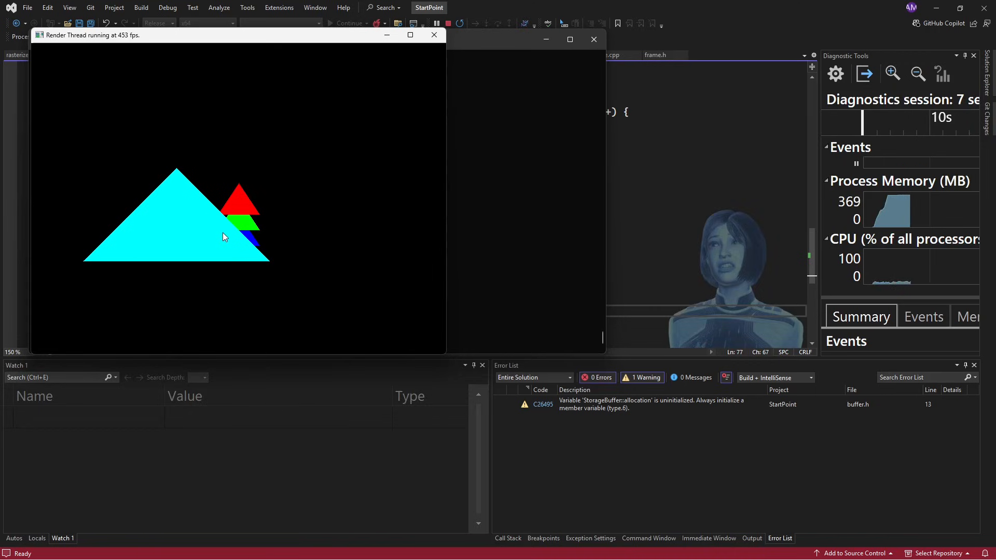
mouse_move(228, 253)
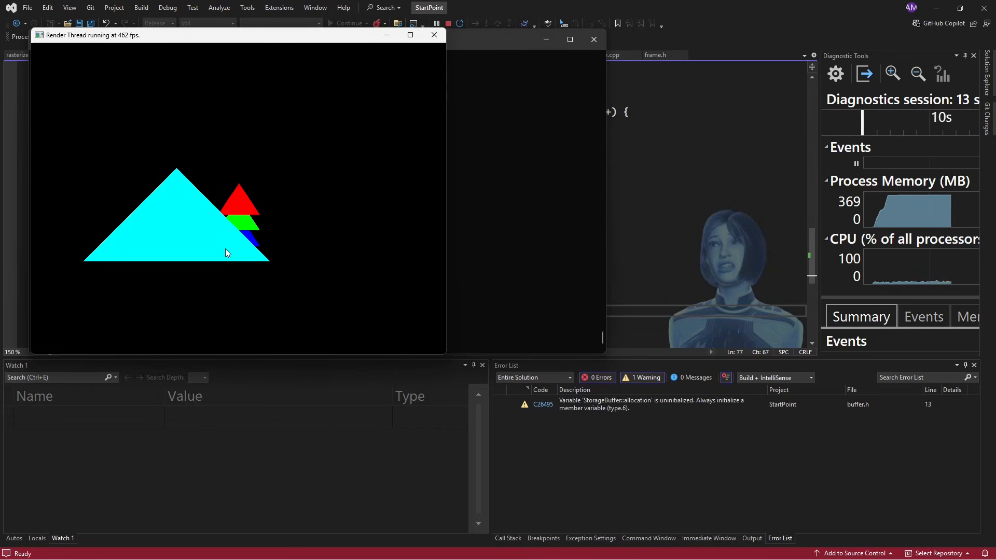
mouse_move(166, 144)
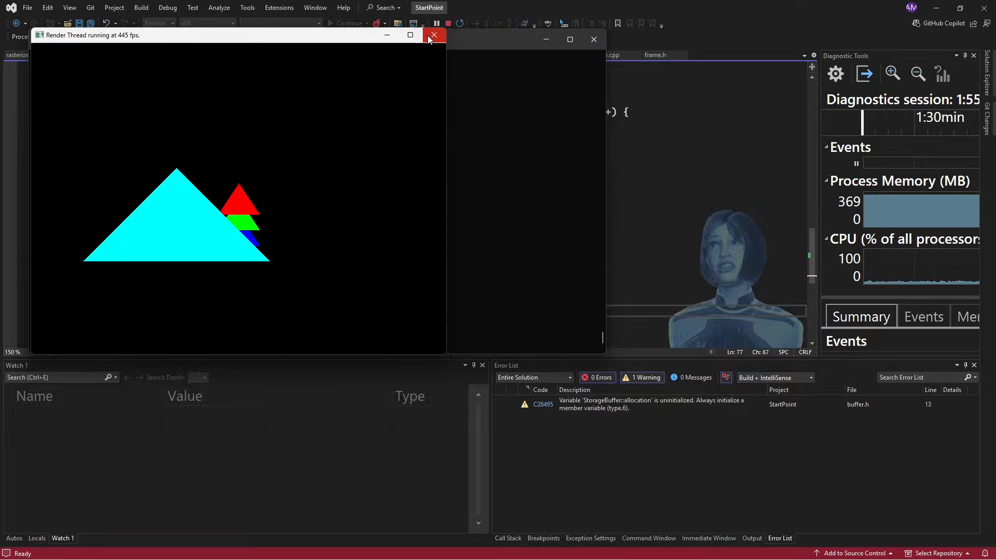
Step: Close the render window after checking the overlapping triangles so the program exits with code 0
click(433, 35)
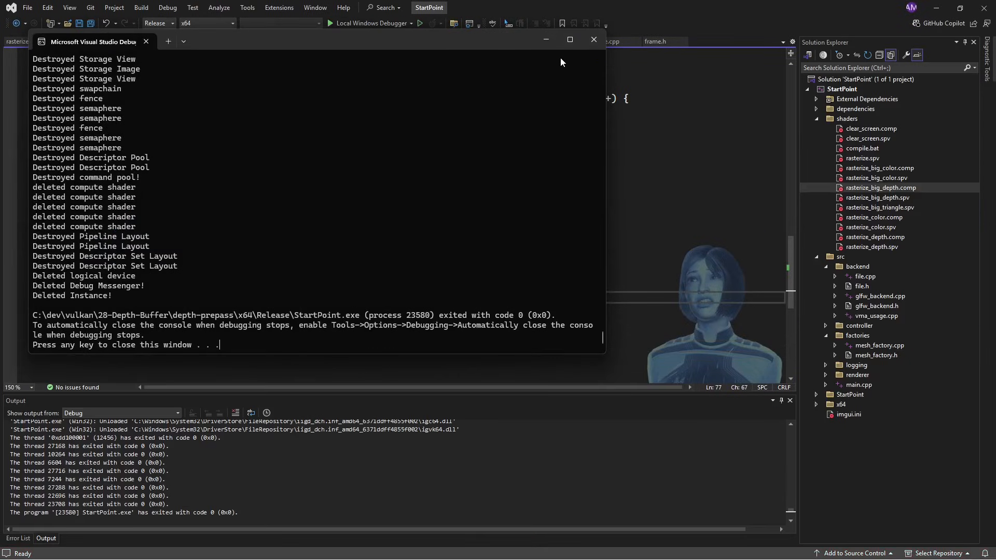
mouse_move(533, 193)
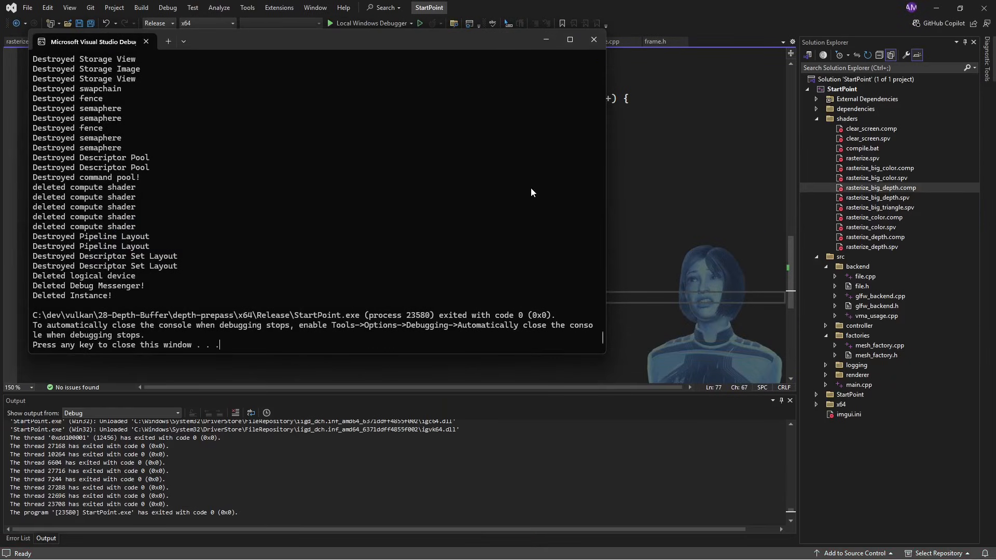